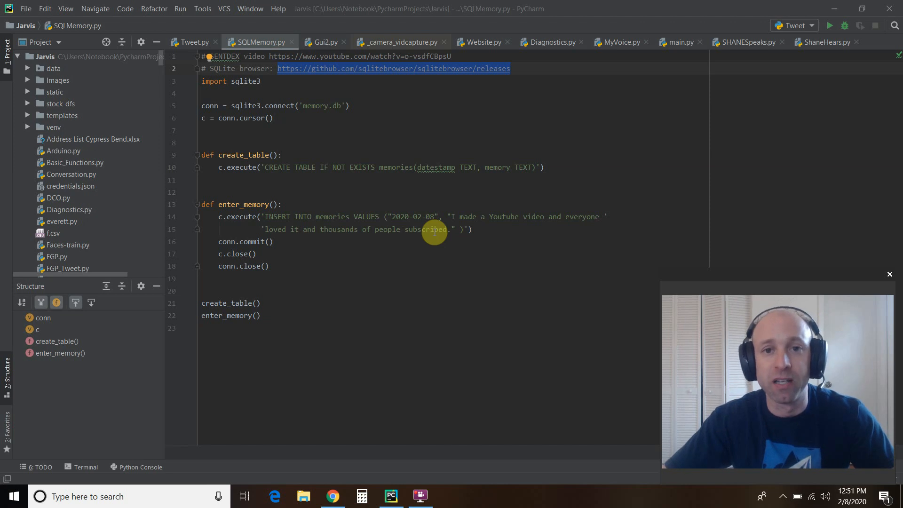
mouse_move(499, 502)
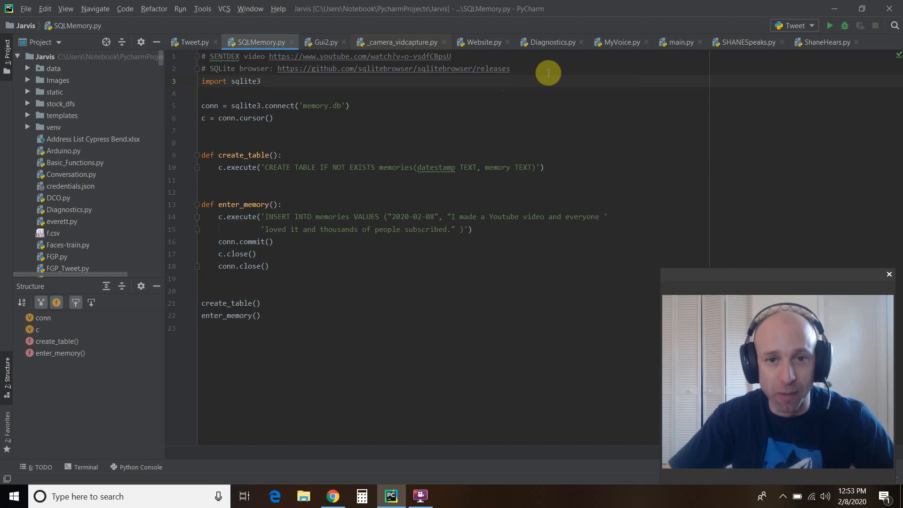
mouse_move(381, 429)
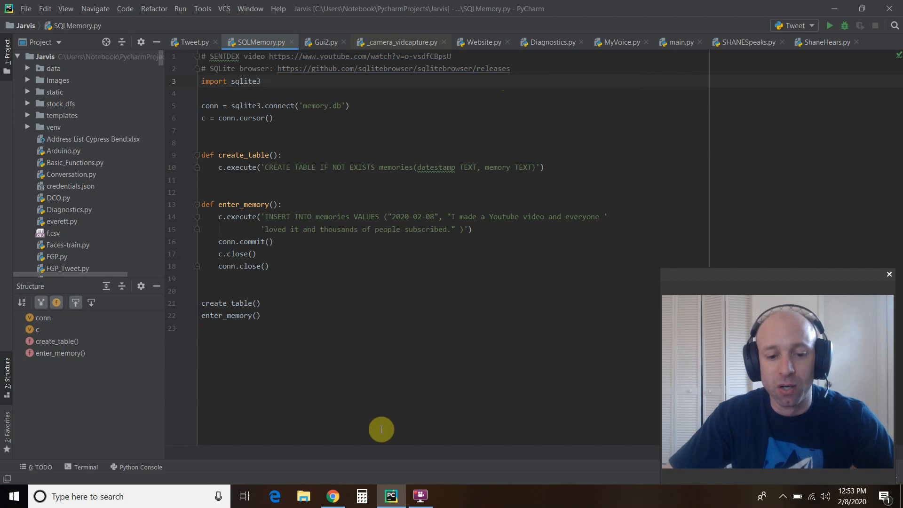
Browse the DB Browser for SQLite 3.11.2 installer assets on GitHub, then return to SQLMemory.py.
click(332, 496)
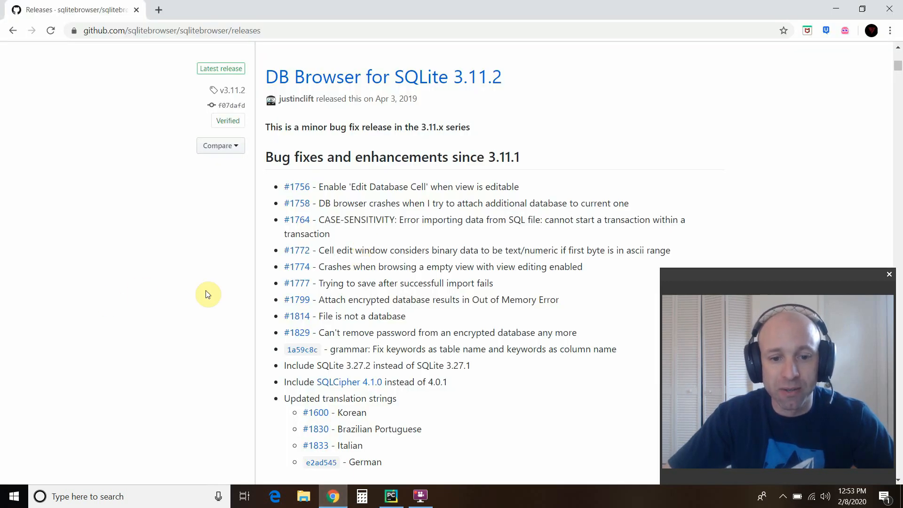
scroll(down, 3)
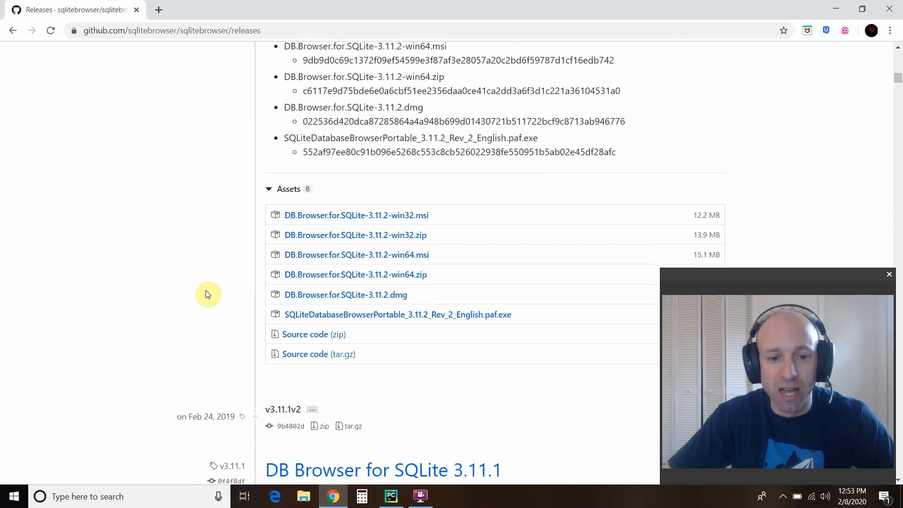
scroll(down, 3)
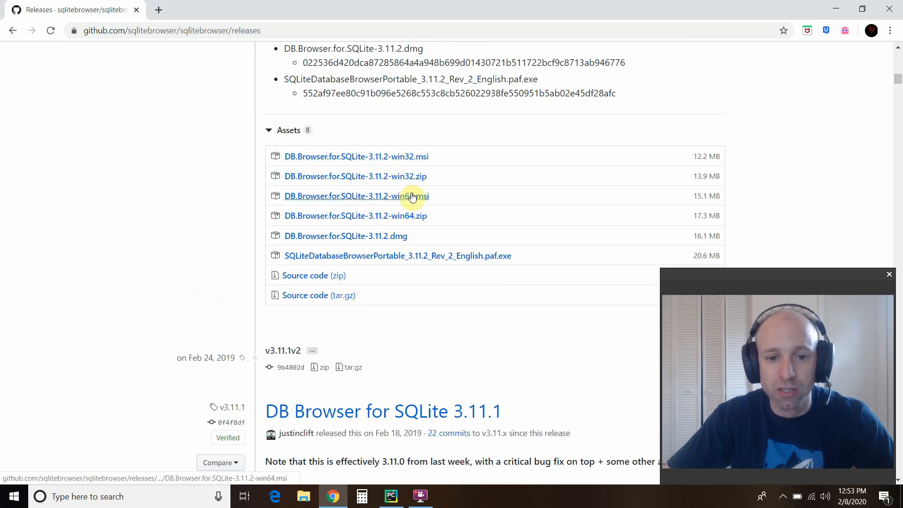
mouse_move(369, 183)
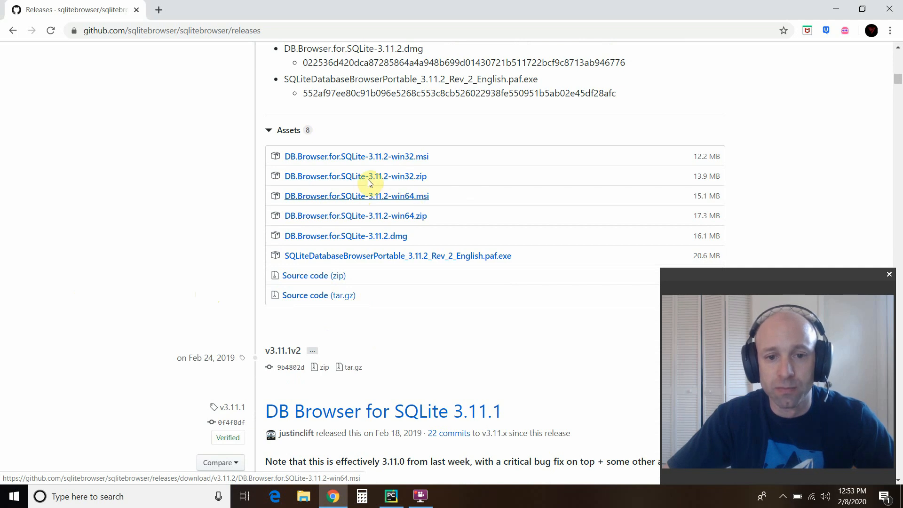
mouse_move(62, 248)
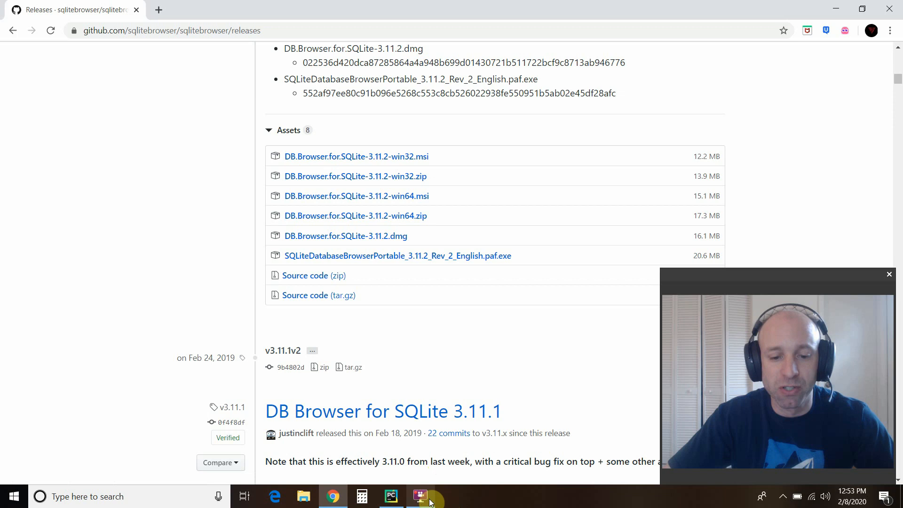
mouse_move(391, 495)
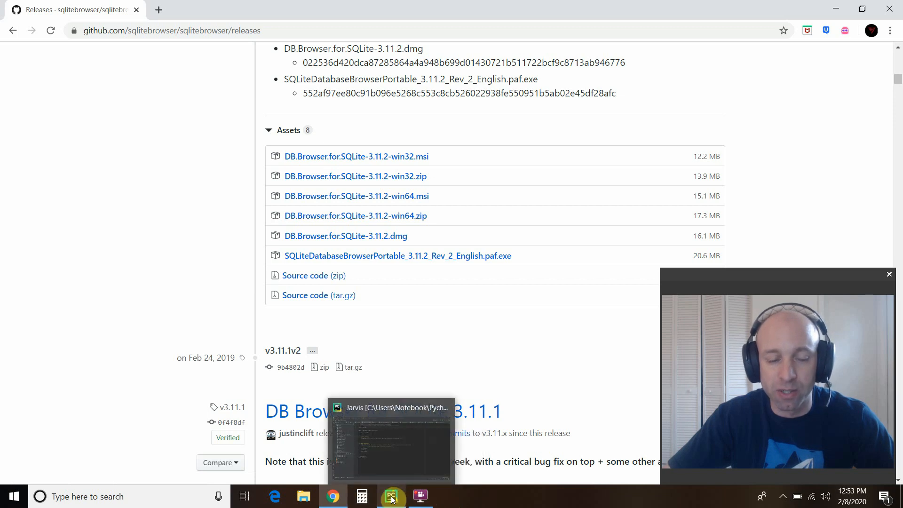
click(391, 496)
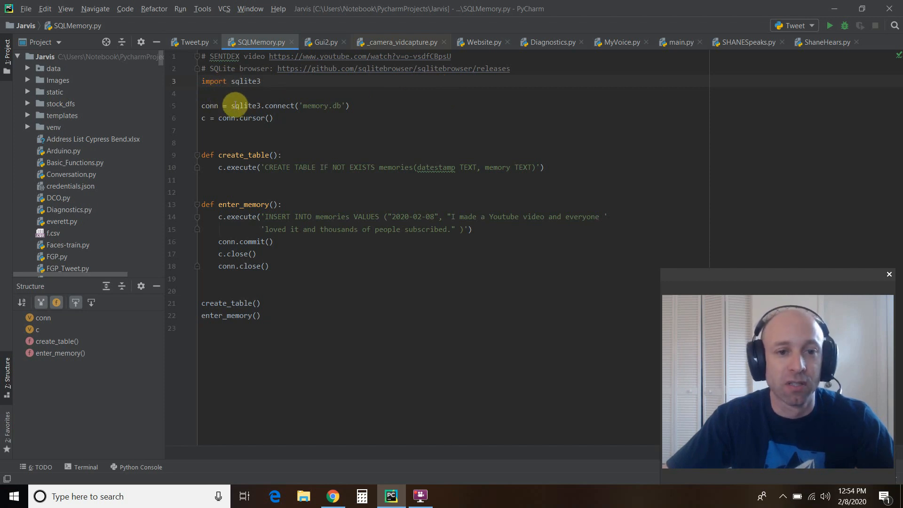
mouse_move(309, 94)
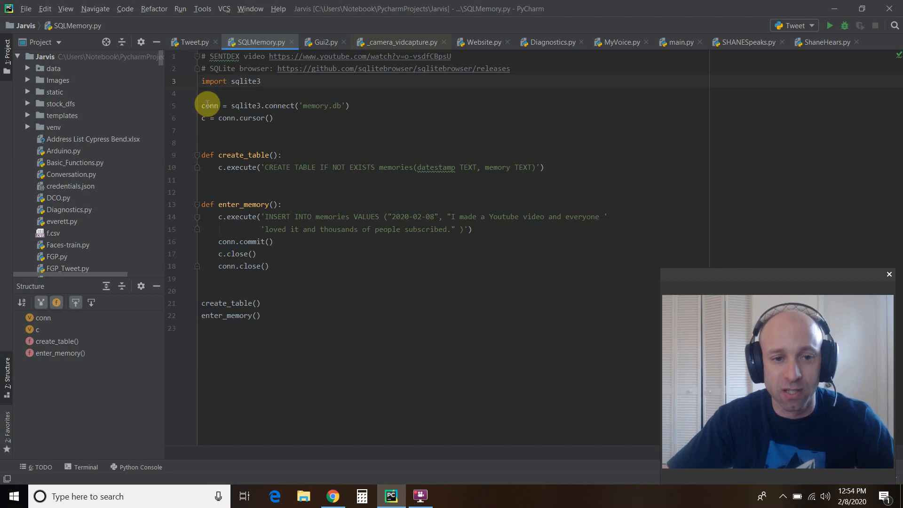
mouse_move(271, 132)
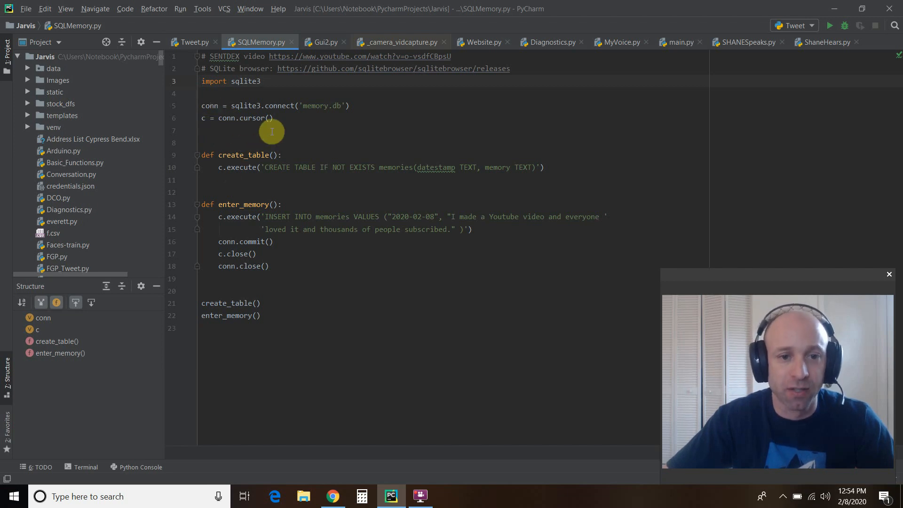
click(260, 80)
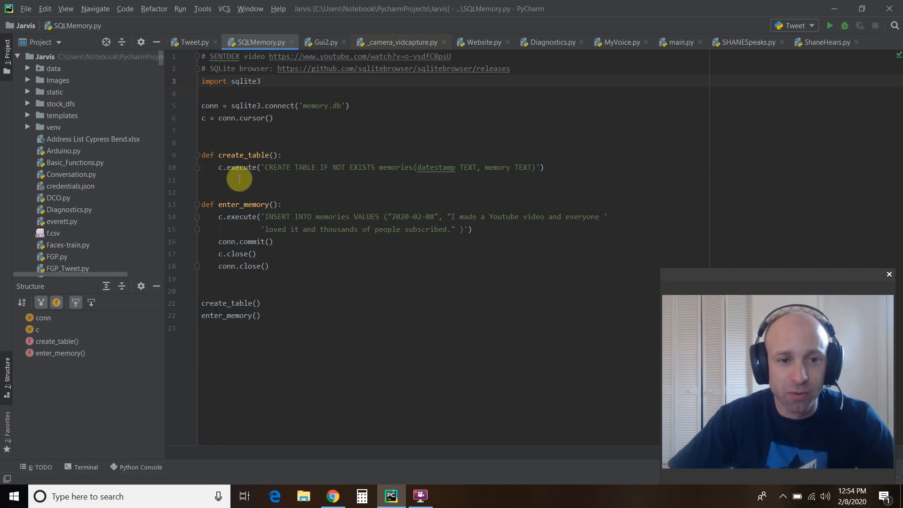
mouse_move(335, 189)
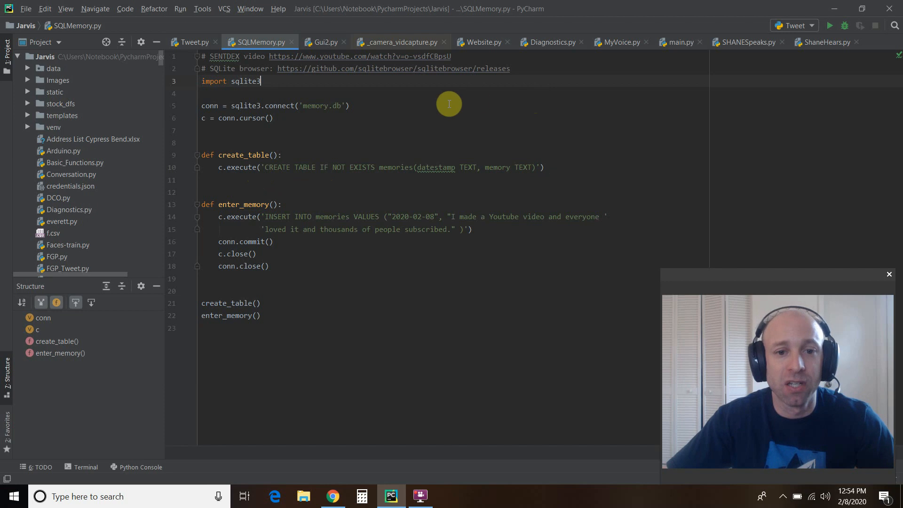
mouse_move(352, 167)
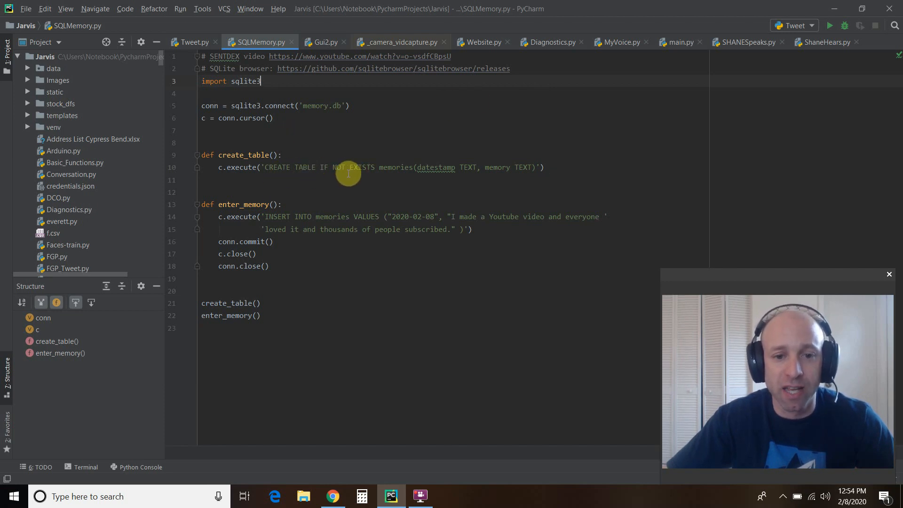
mouse_move(397, 176)
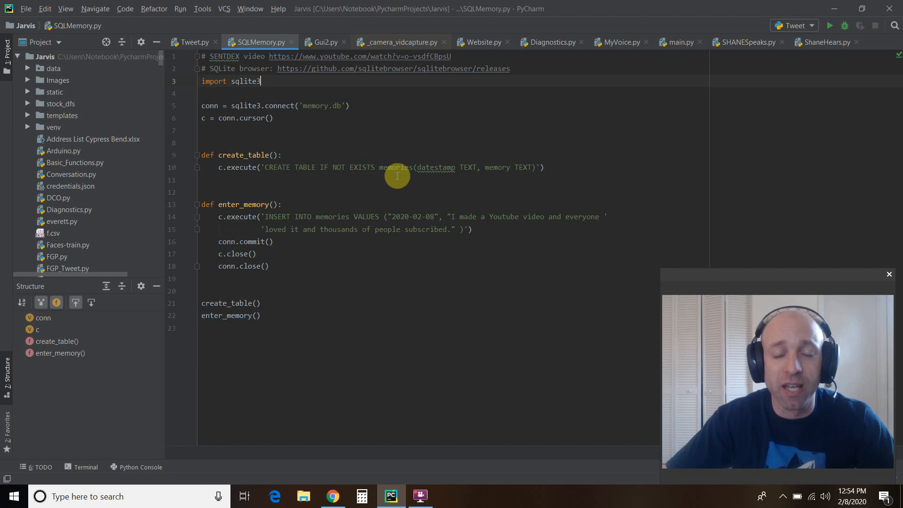
mouse_move(395, 179)
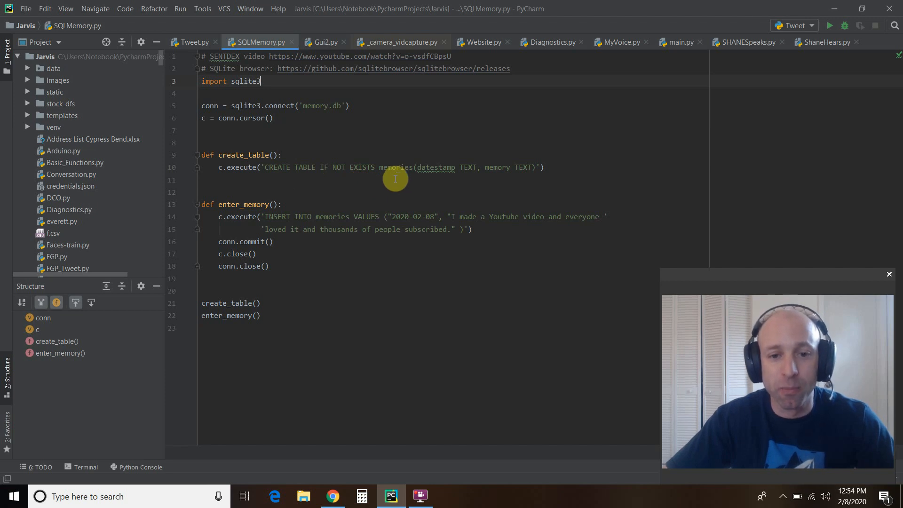
mouse_move(497, 179)
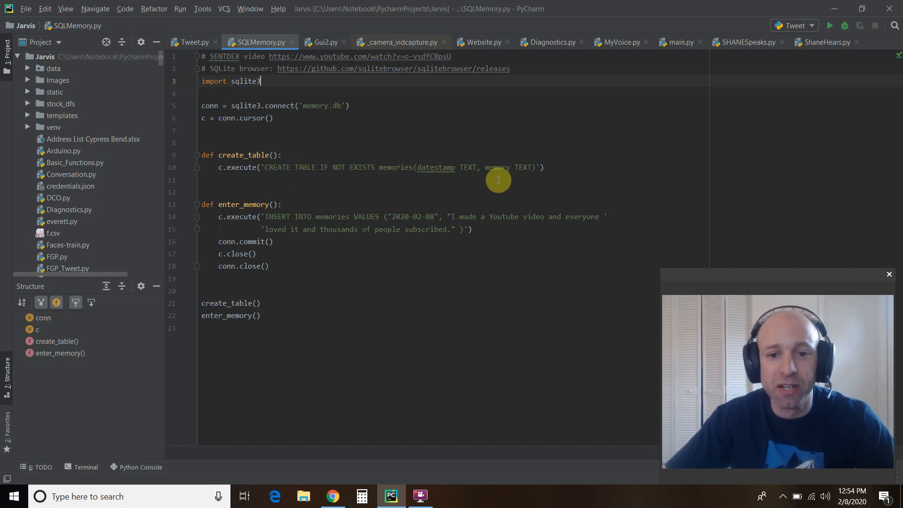
mouse_move(488, 183)
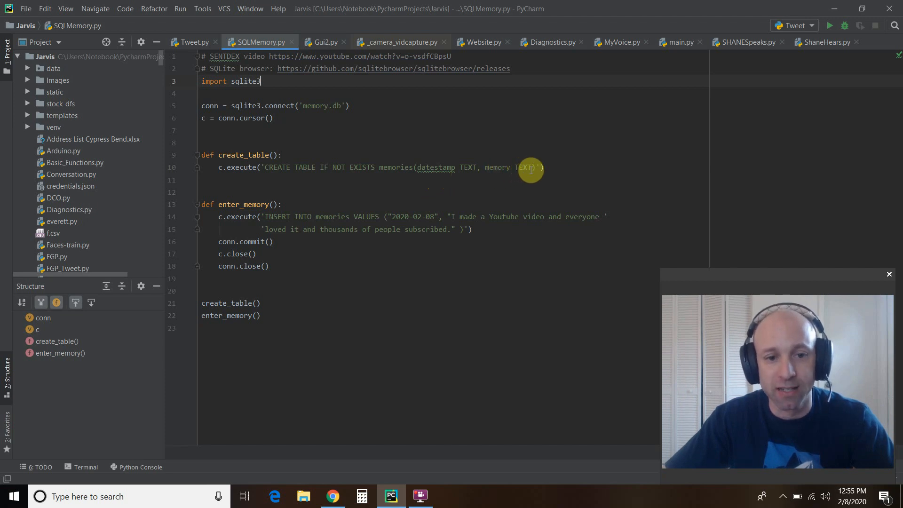
mouse_move(230, 204)
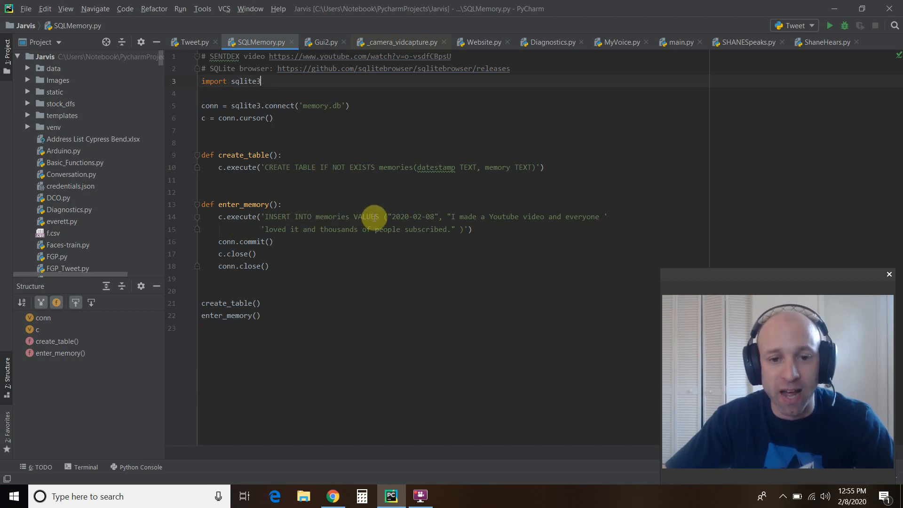
mouse_move(375, 192)
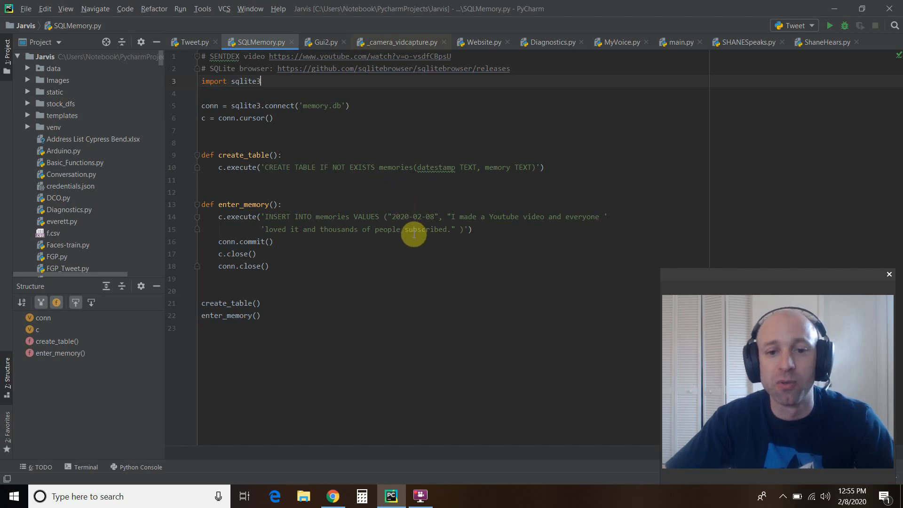
mouse_move(445, 190)
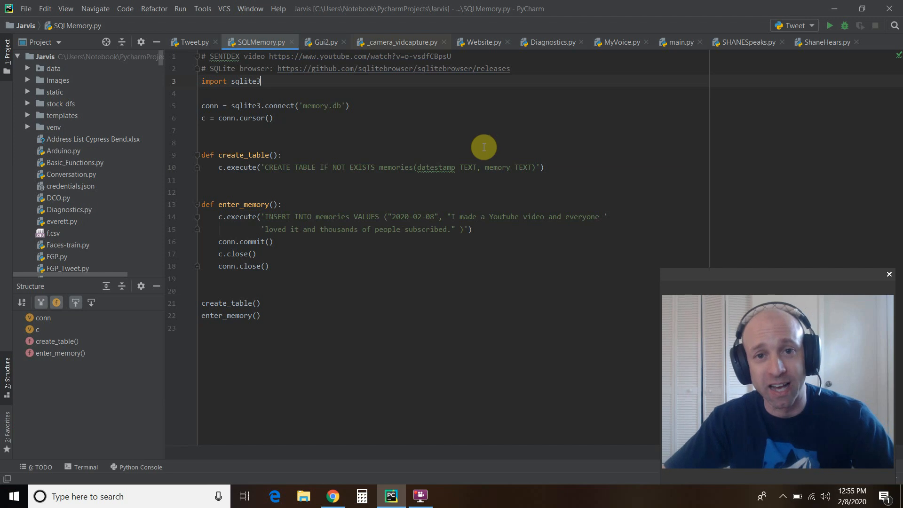
mouse_move(676, 183)
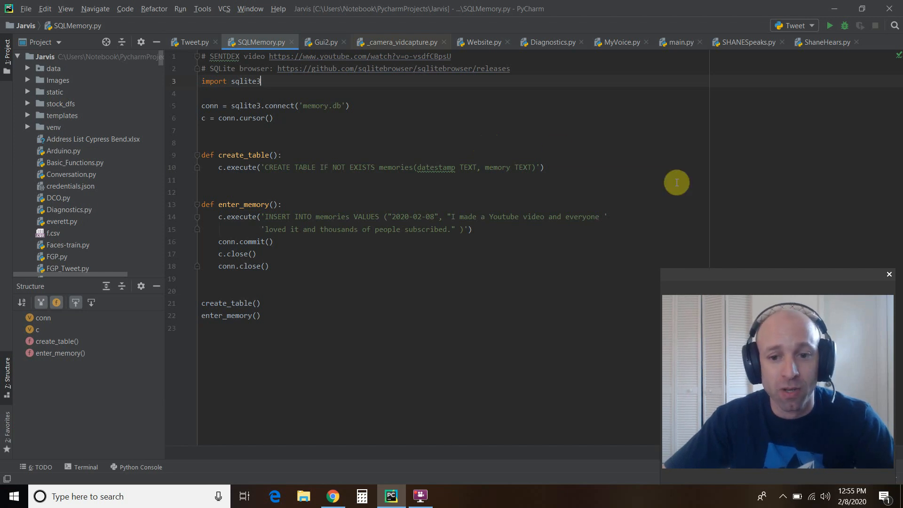
mouse_move(147, 232)
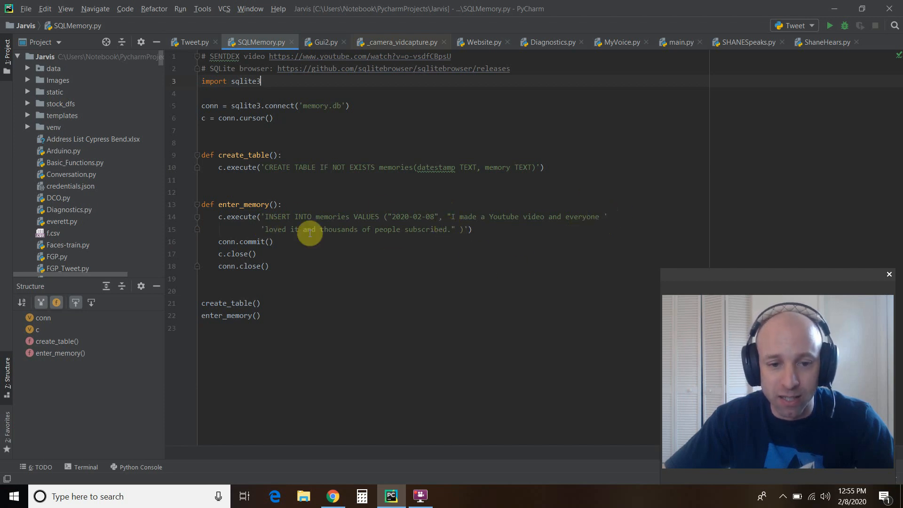
mouse_move(701, 254)
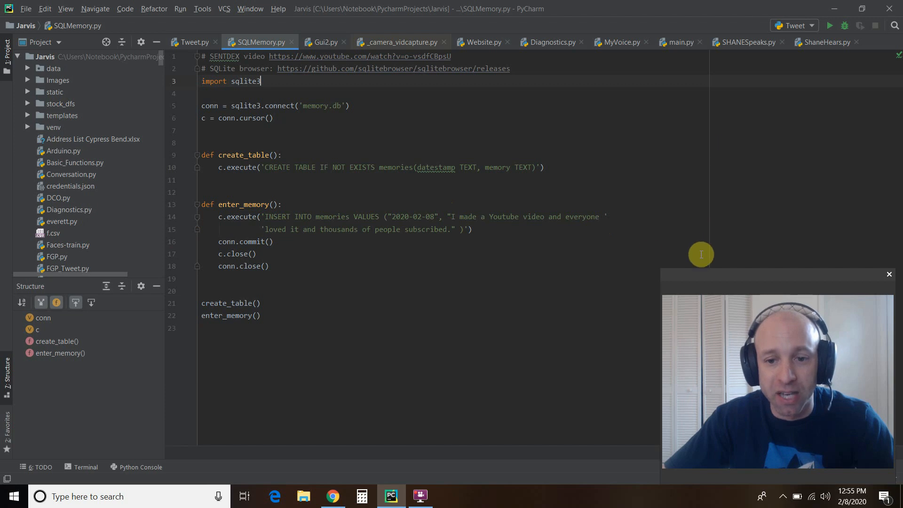
mouse_move(212, 256)
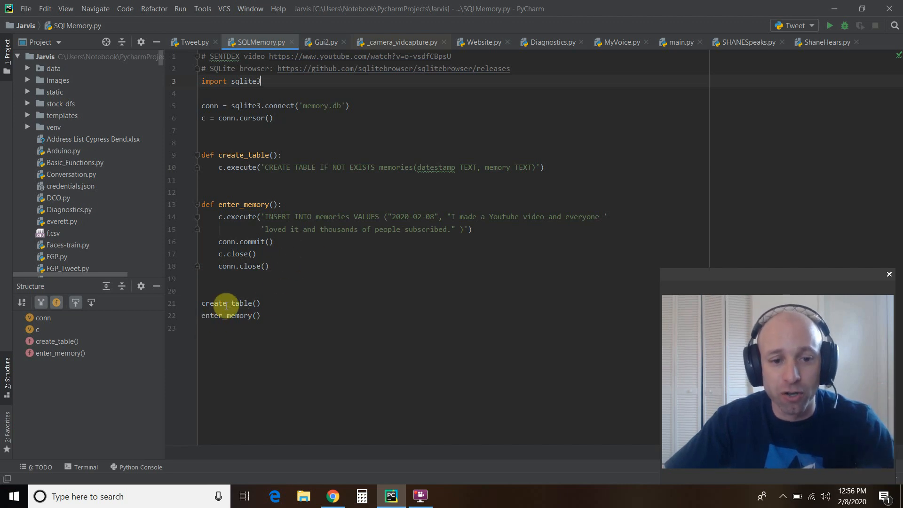
mouse_move(261, 317)
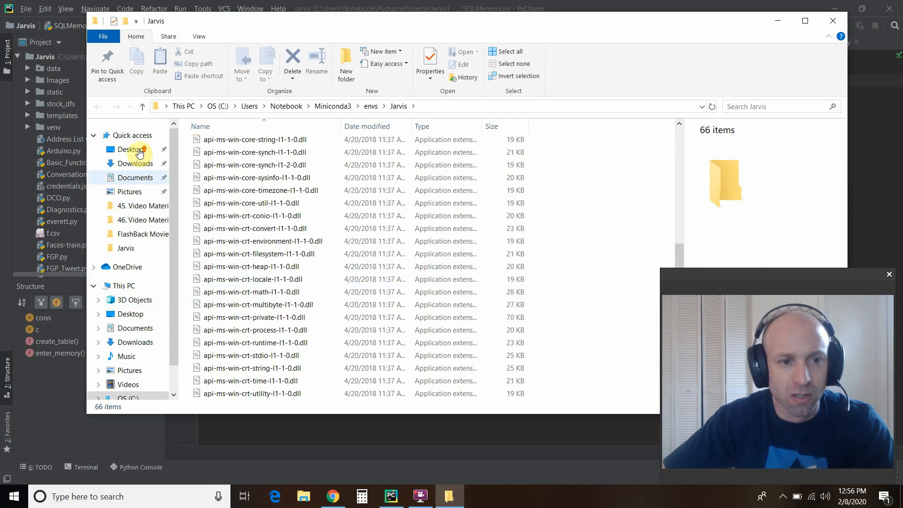
Delete the old memory database file from the Desktop Jarvis folder and return to SQLMemory.py.
click(130, 150)
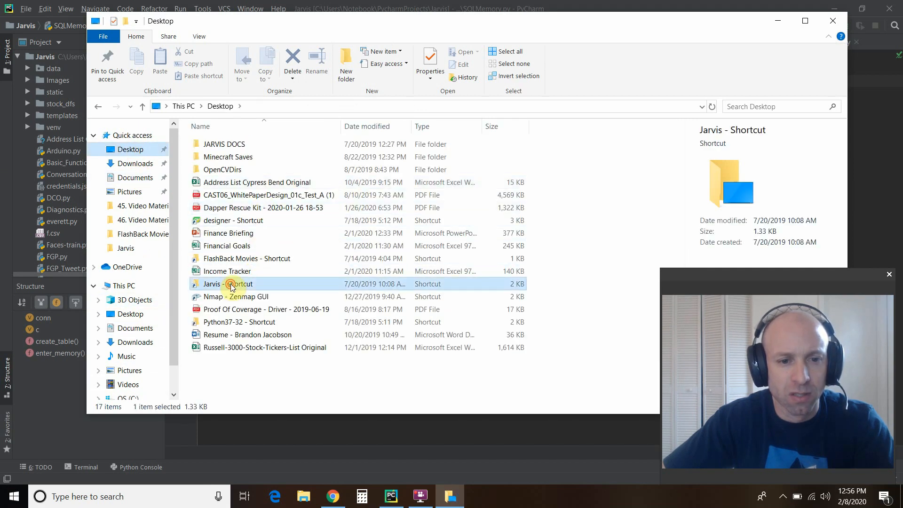
double_click(211, 283)
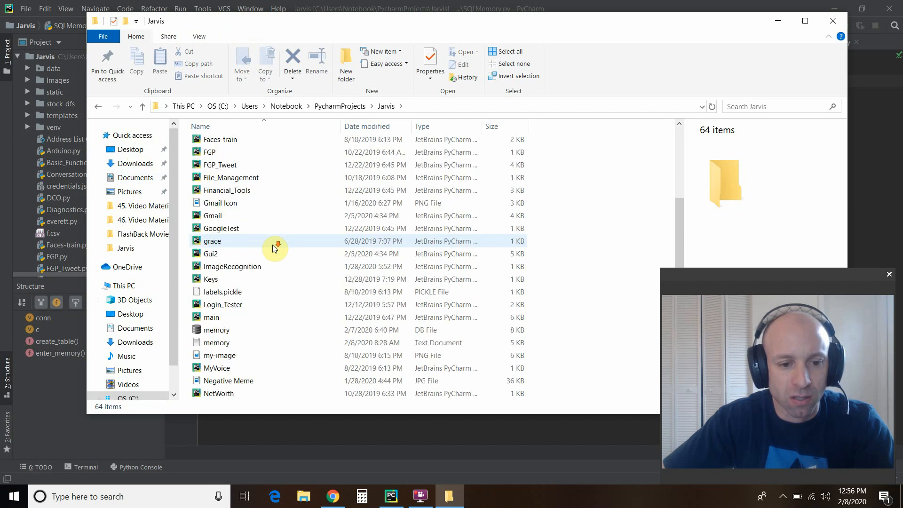
click(220, 292)
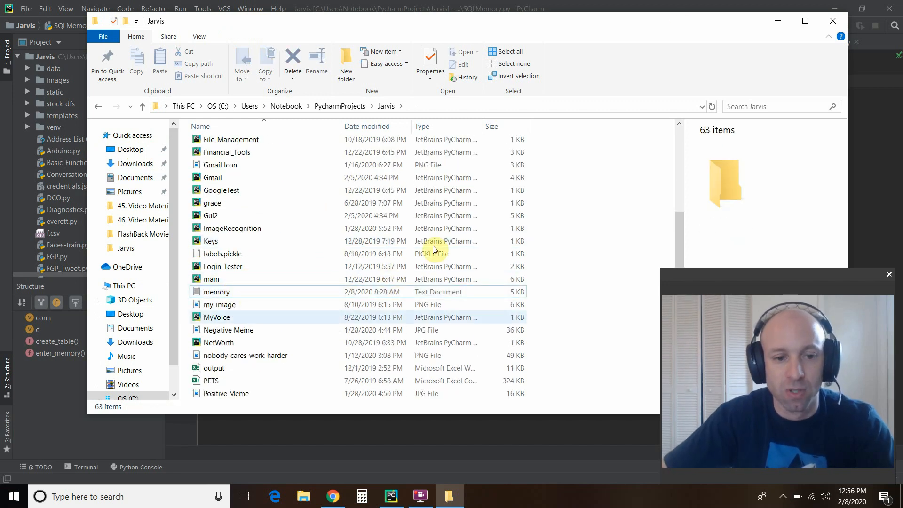
click(390, 497)
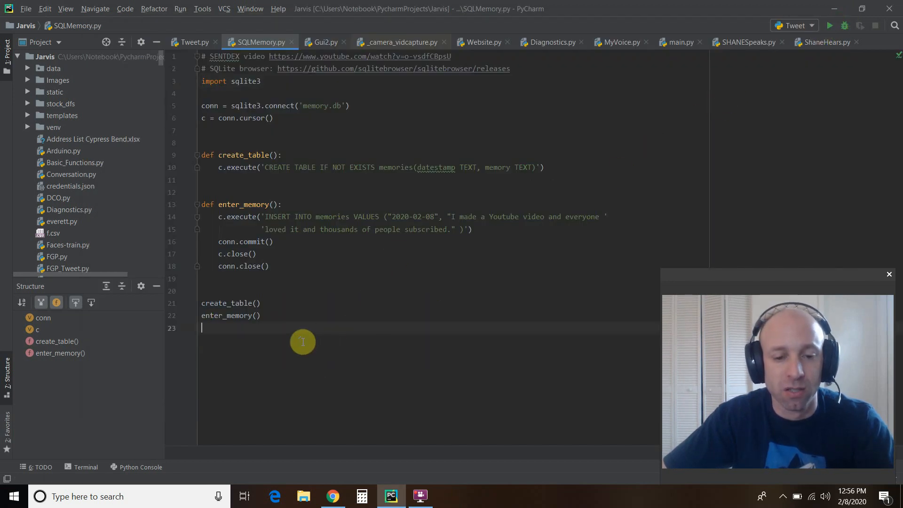
Run 'SQLMemory' from the editor to recreate the memory database.
right_click(302, 341)
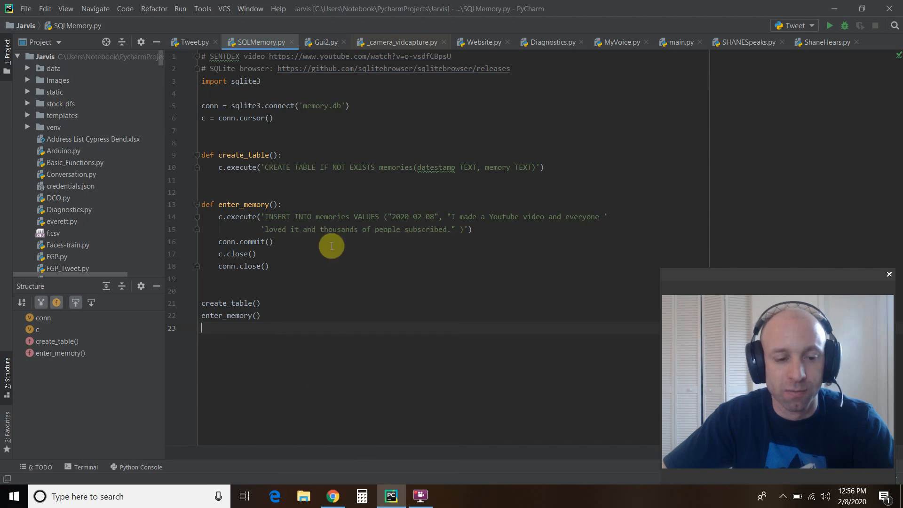
click(828, 26)
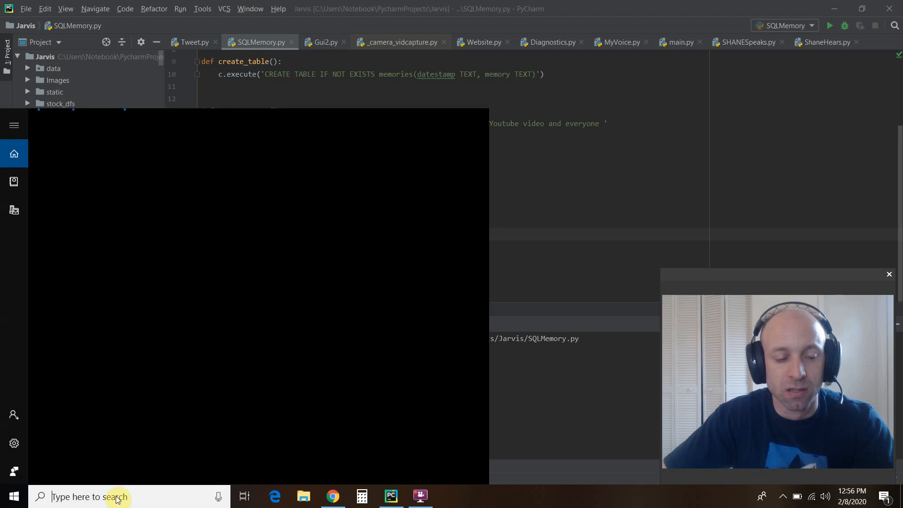
Search Windows for 'memory' and open the file location of the new memory database.
text(memory)
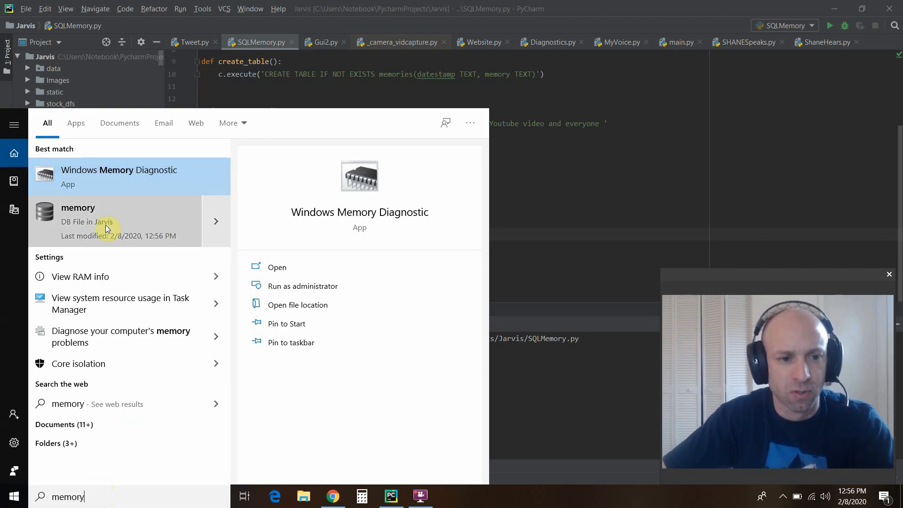
click(103, 222)
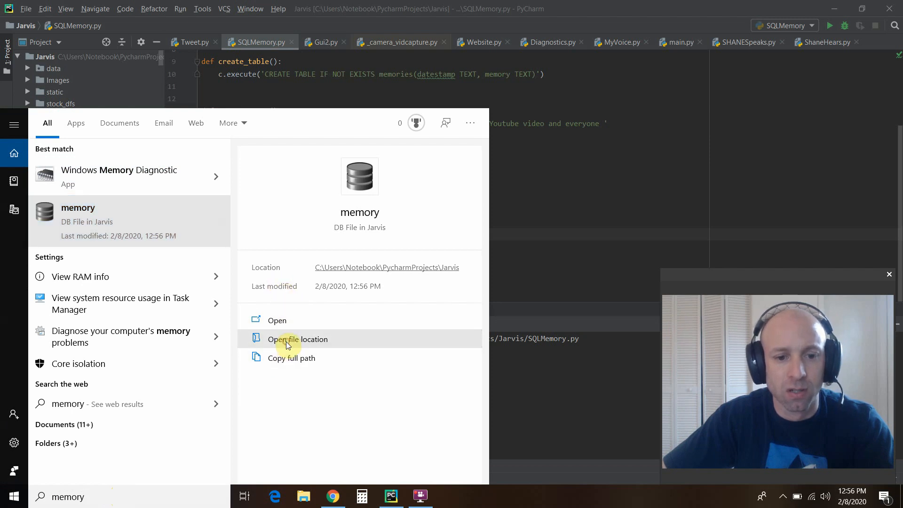
click(299, 338)
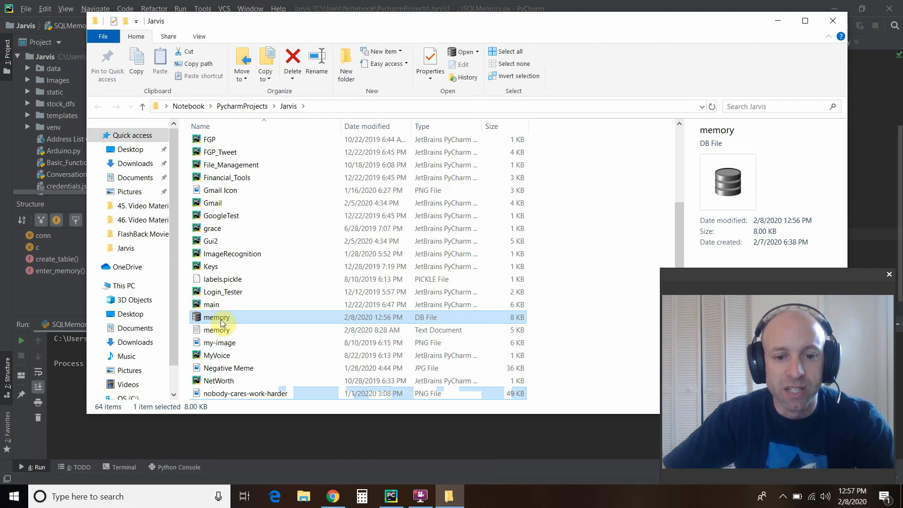
mouse_move(220, 317)
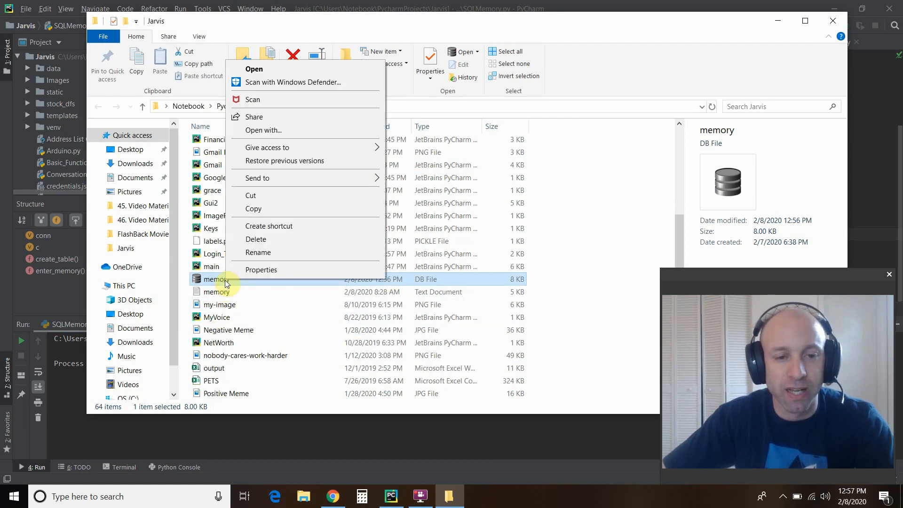
Start choosing another app on this PC to open memory.db.
click(263, 130)
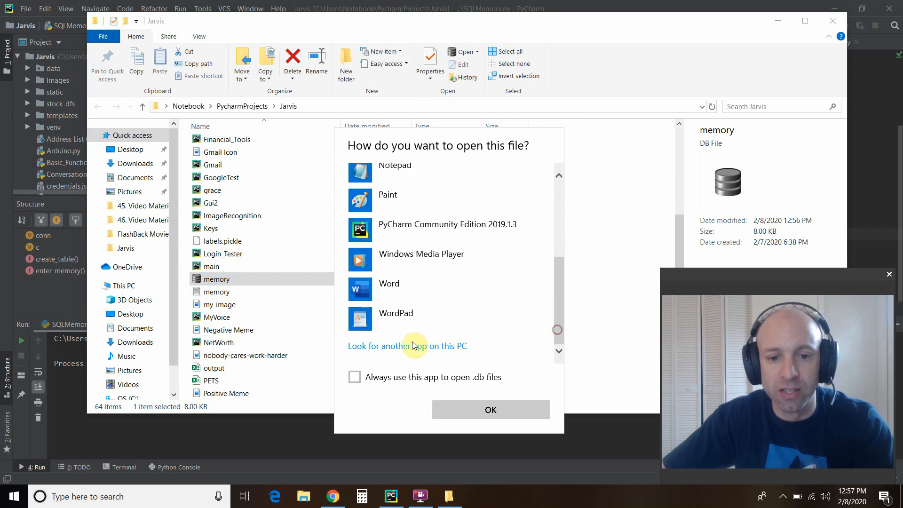
click(406, 346)
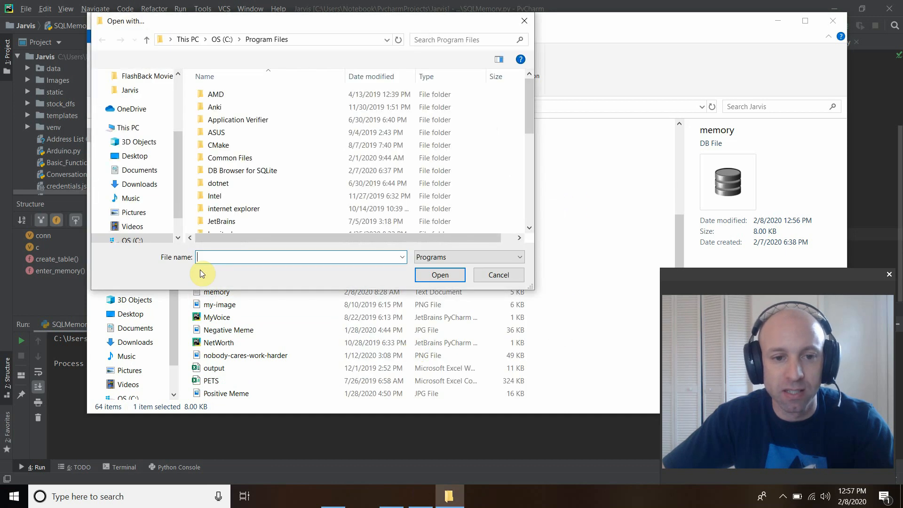
Search Program Files for 'sql' and choose DB Browser for SQLite.exe to open the database.
text(sq)
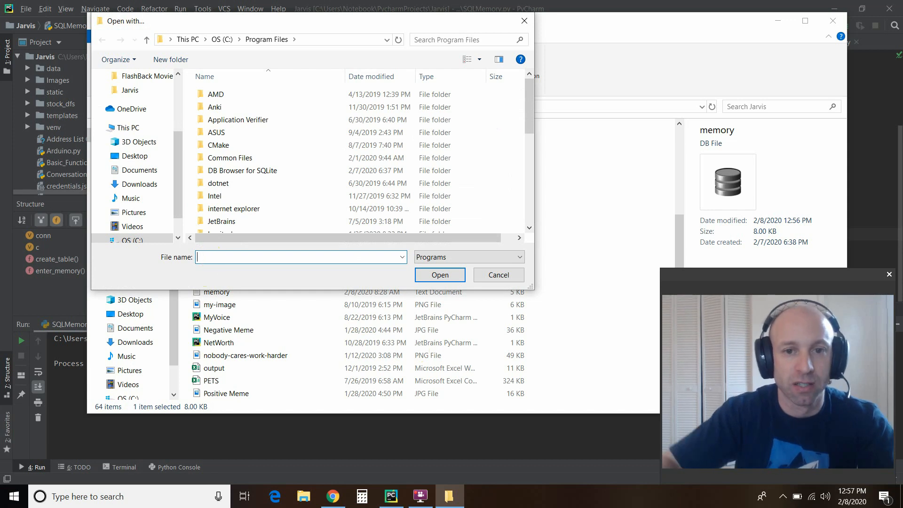
text(sql)
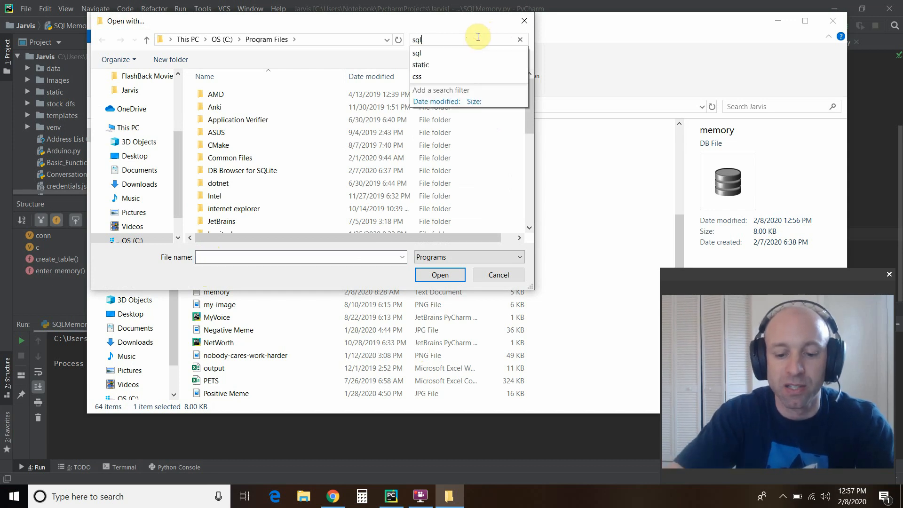
key(Enter)
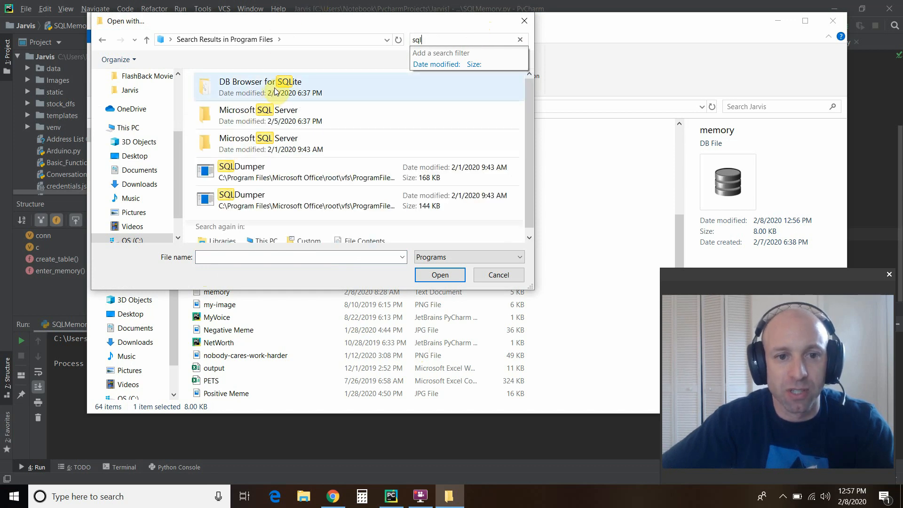
double_click(259, 87)
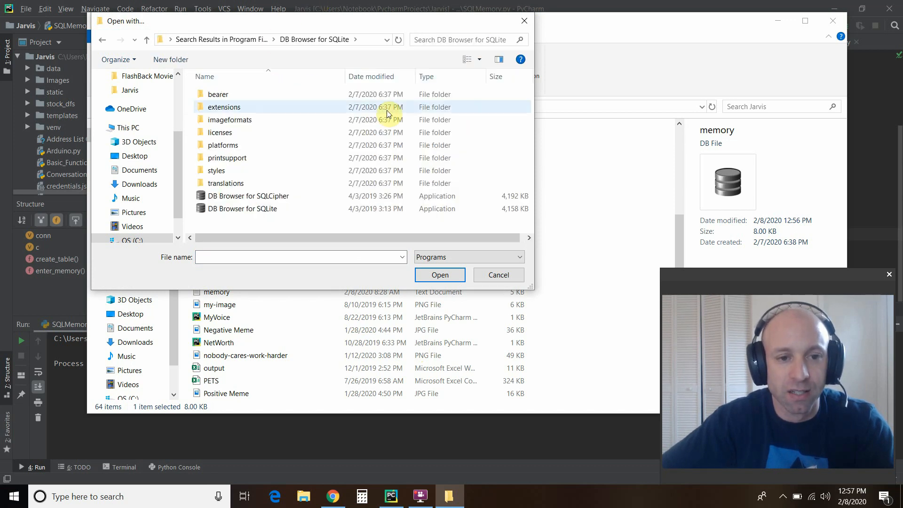
click(243, 208)
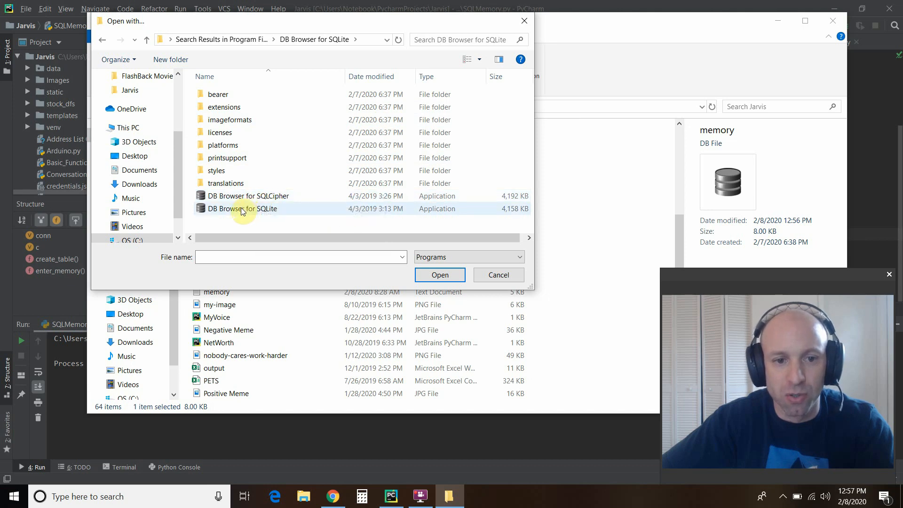
mouse_move(242, 209)
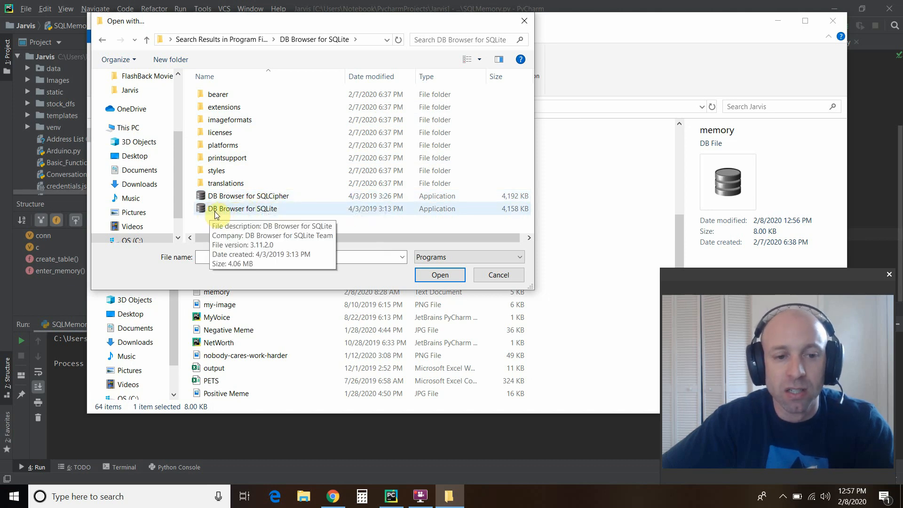
mouse_move(265, 213)
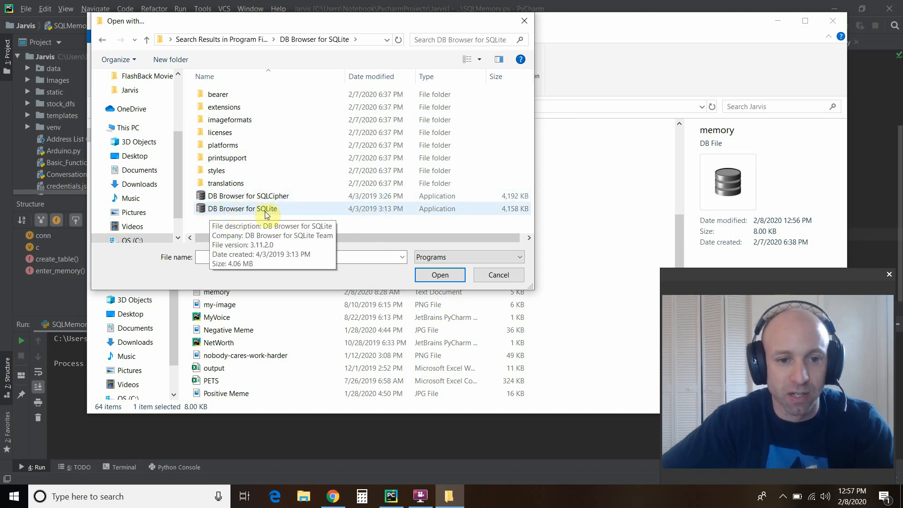
click(497, 275)
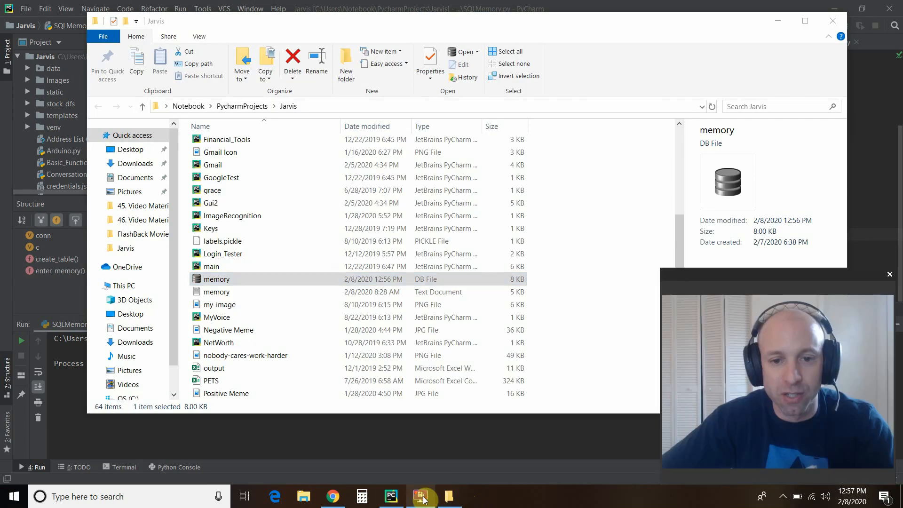
Launch memory.db from the Jarvis folder in DB Browser for SQLite, showing the memories table.
click(332, 496)
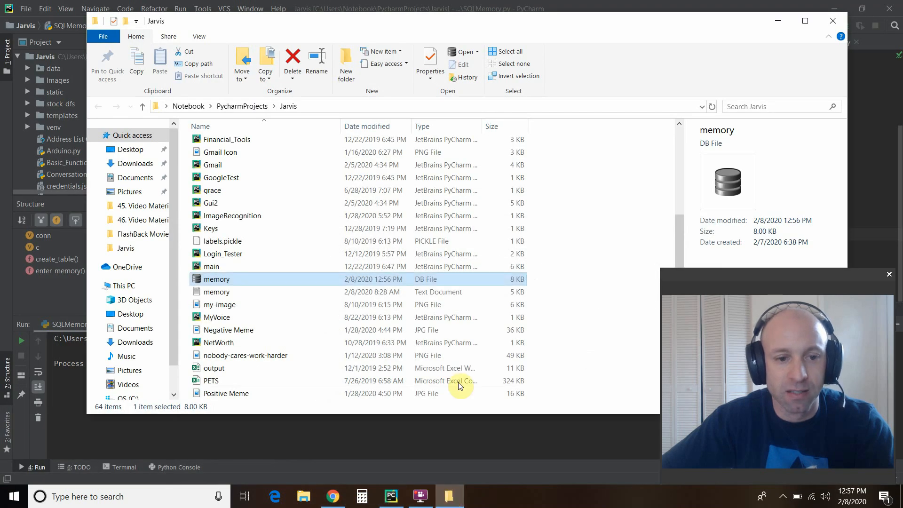
mouse_move(217, 279)
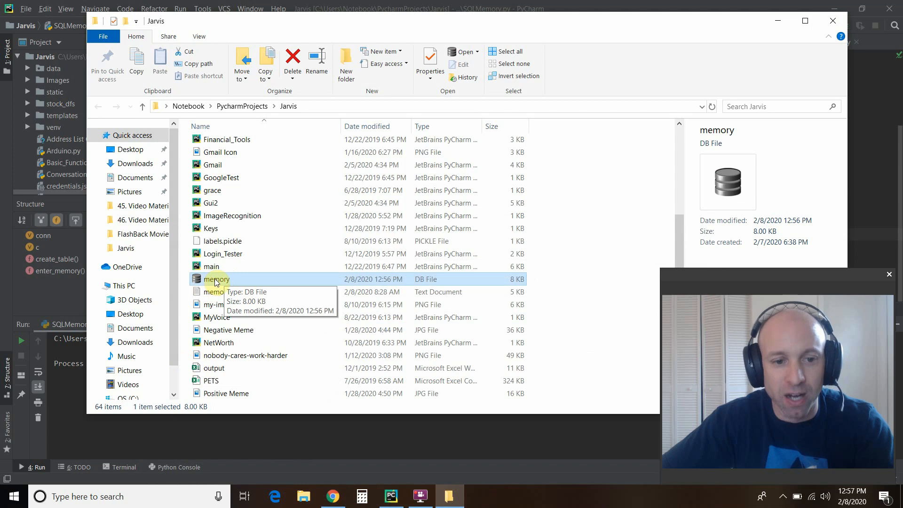
mouse_move(442, 281)
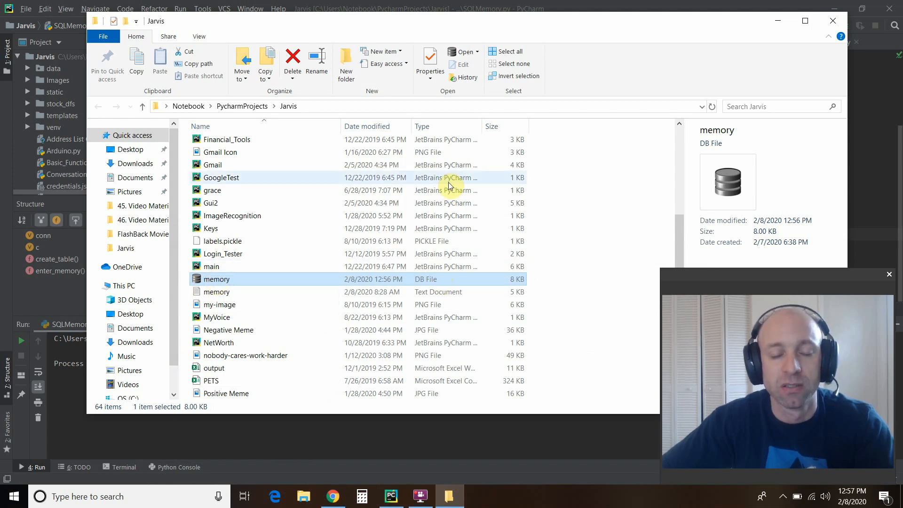
double_click(217, 278)
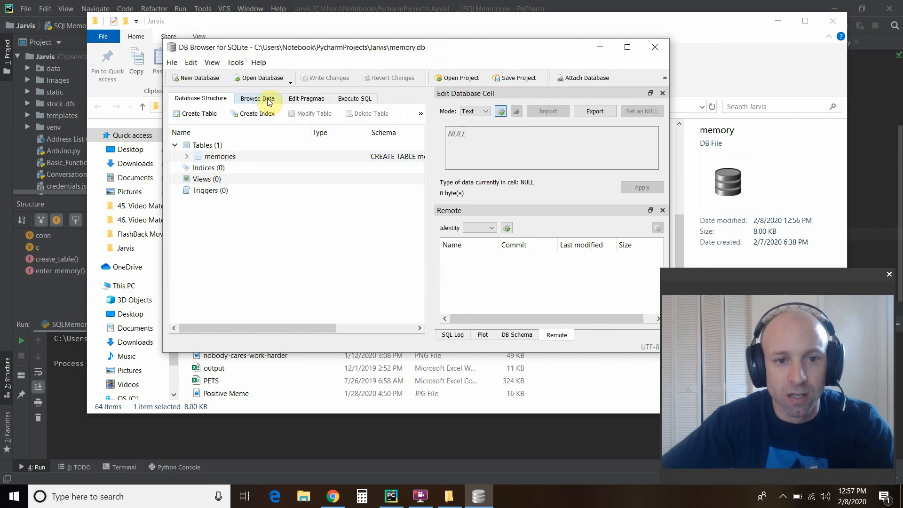
Browse the memories table data and widen the memory column to read the 2020-02-08 entry.
click(258, 98)
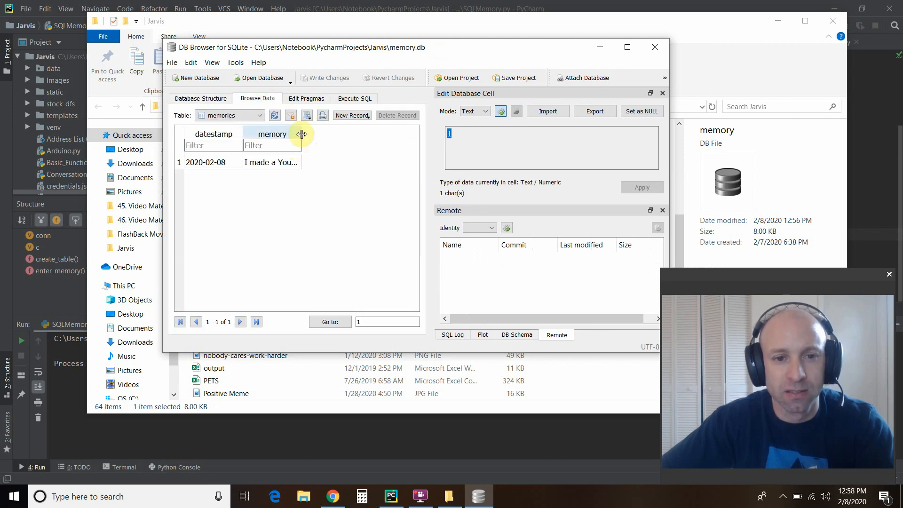
drag(302, 134, 417, 128)
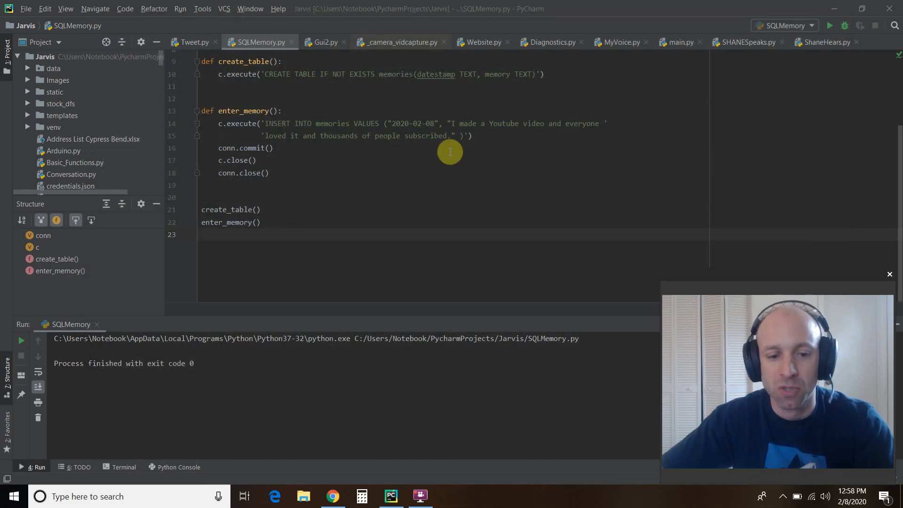
mouse_move(393, 160)
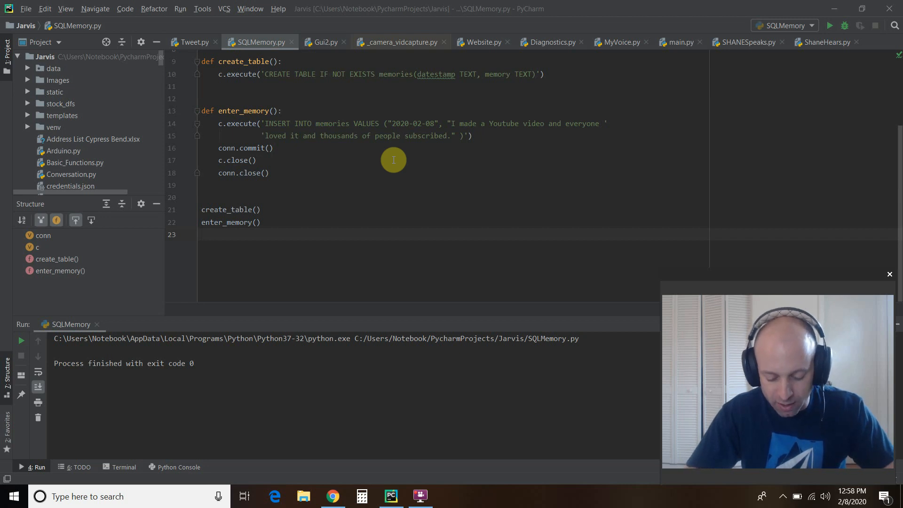
mouse_move(515, 132)
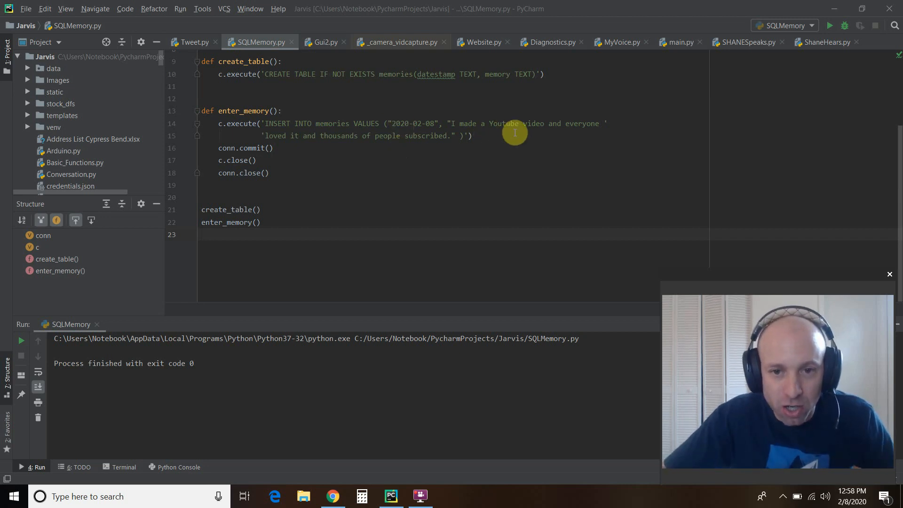